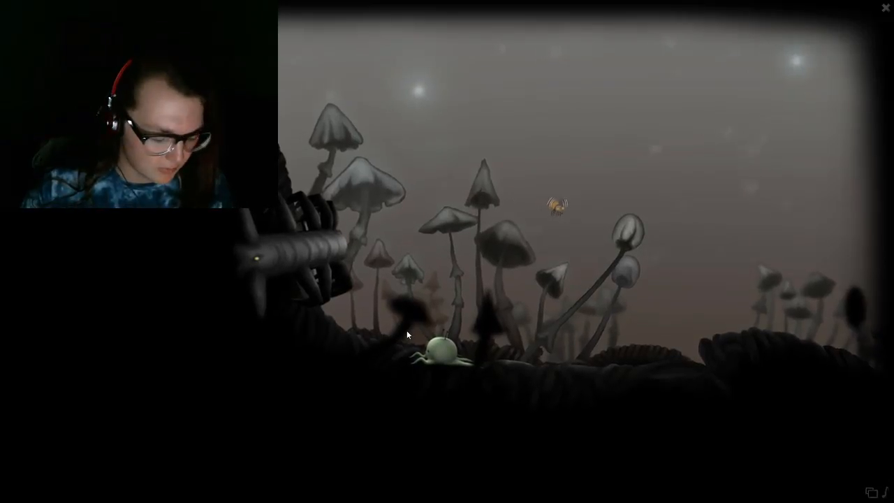
# Bring up the Flash Player context menu over the game, showing Settings, Global Settings and version info.
pyautogui.rightClick(430, 342)
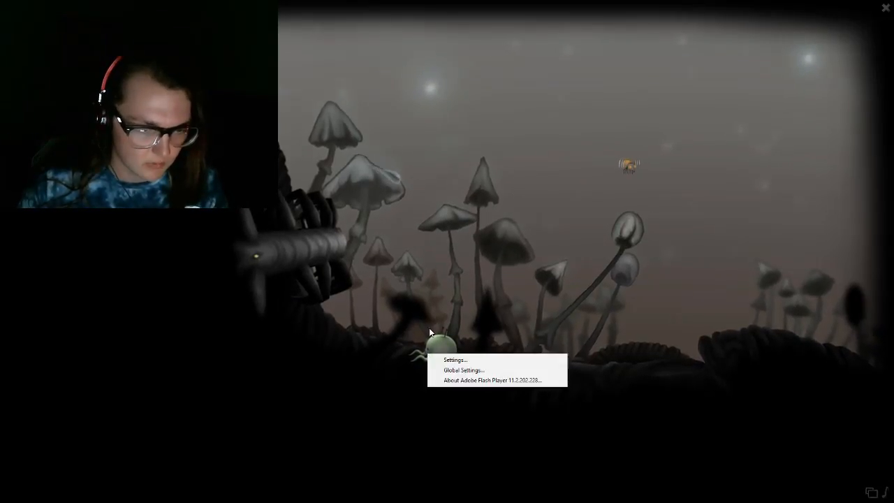